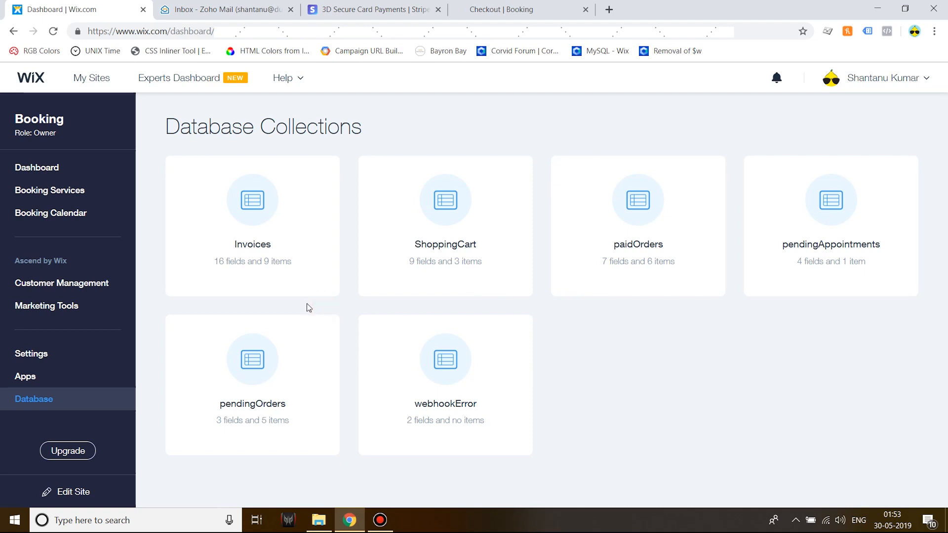
mouse_move(700, 319)
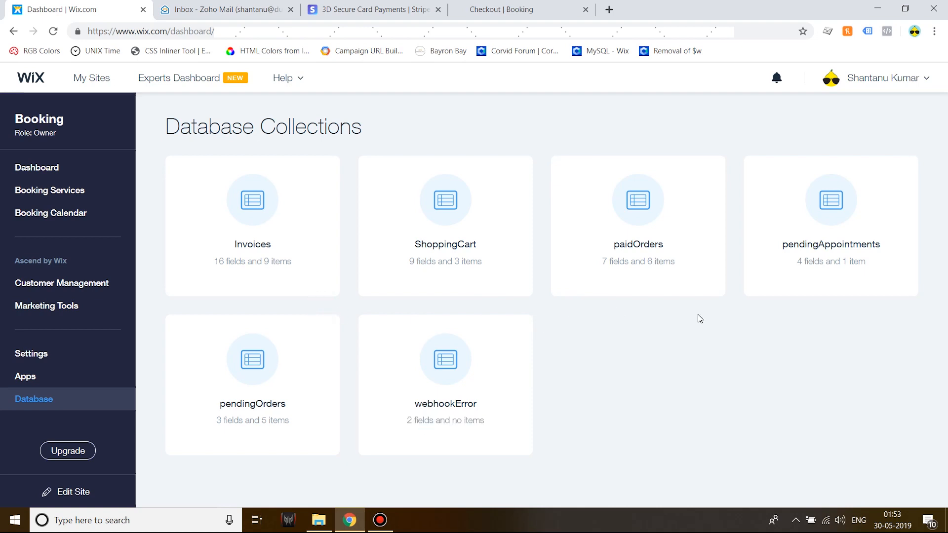
mouse_move(273, 306)
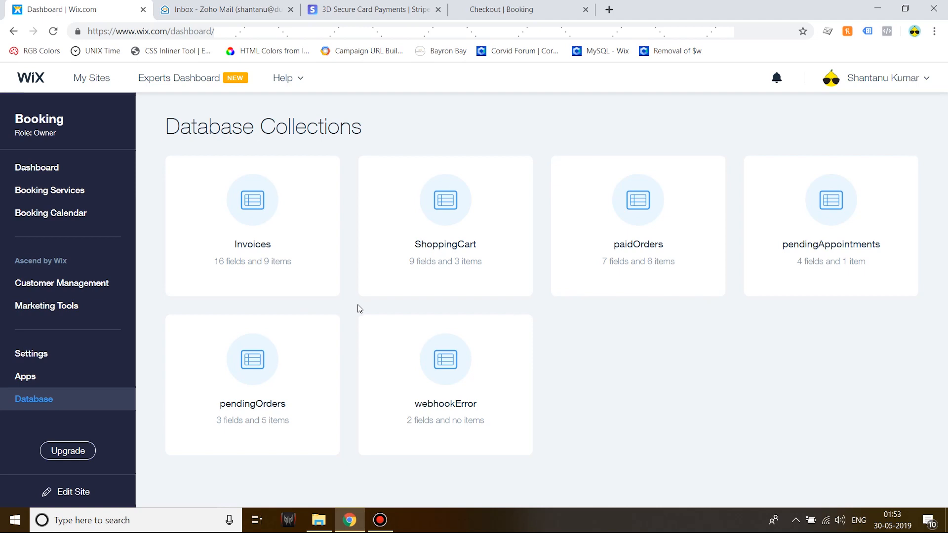
mouse_move(154, 290)
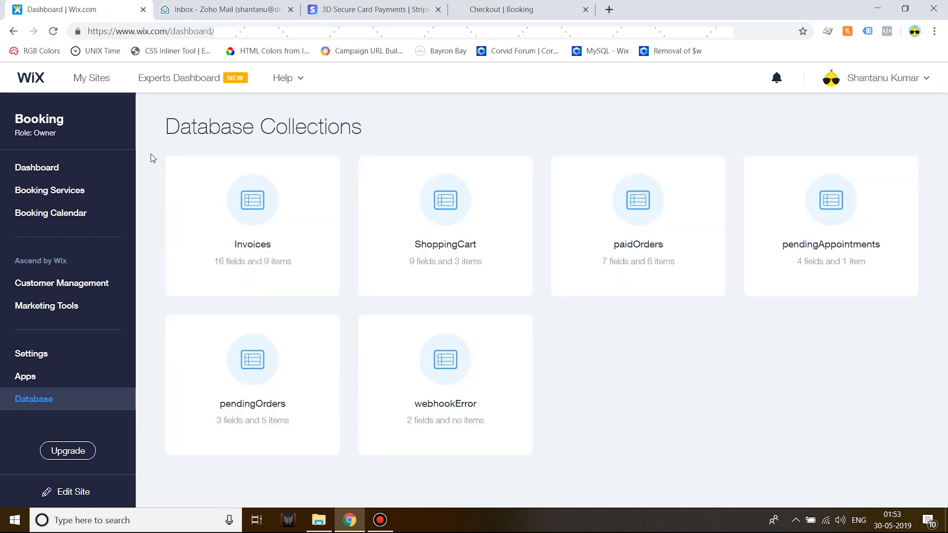
Step: Submit the still-empty shipping form on the checkout page to trigger the recipient-name validation prompt
left_click(520, 9)
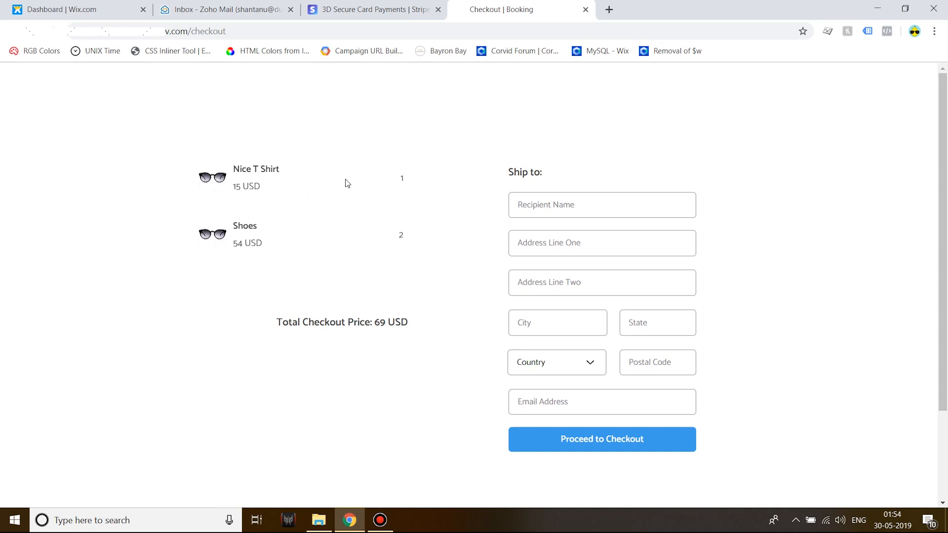
mouse_move(305, 201)
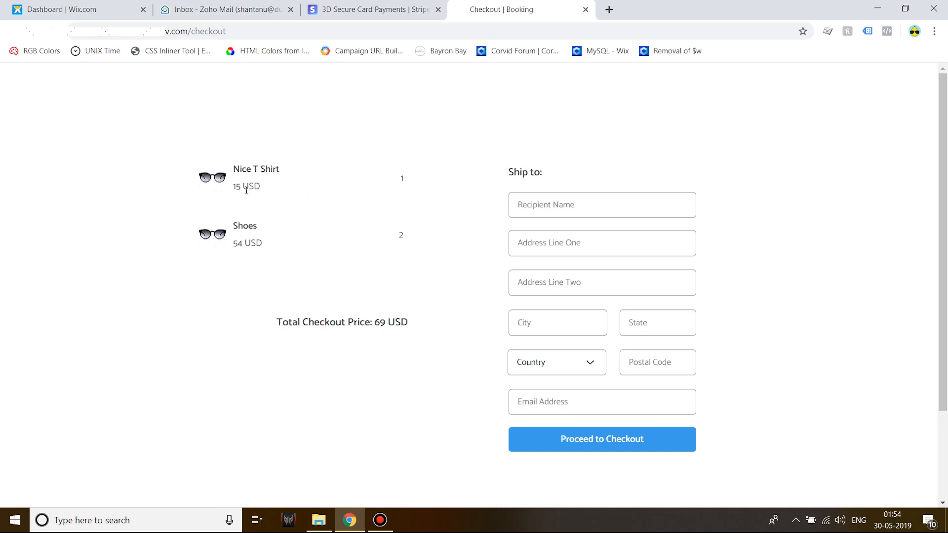
mouse_move(406, 180)
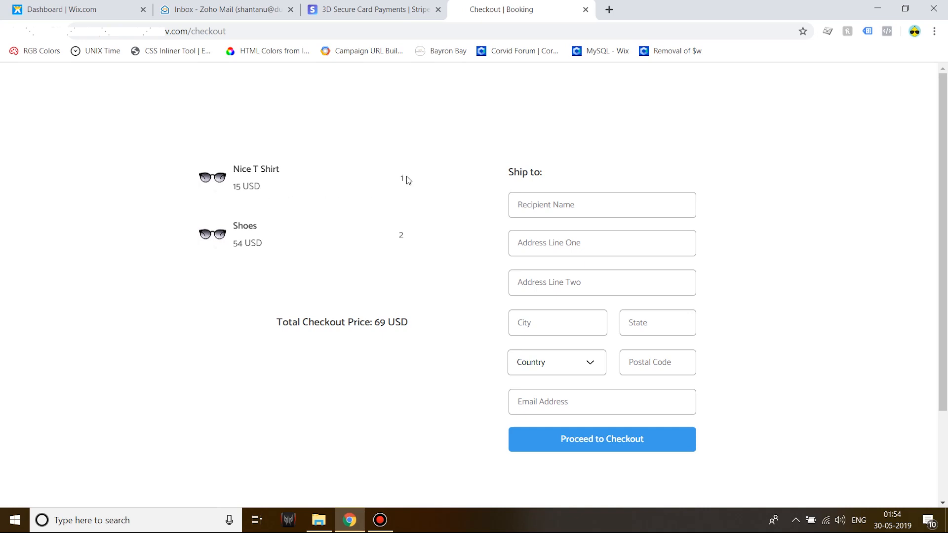
mouse_move(267, 244)
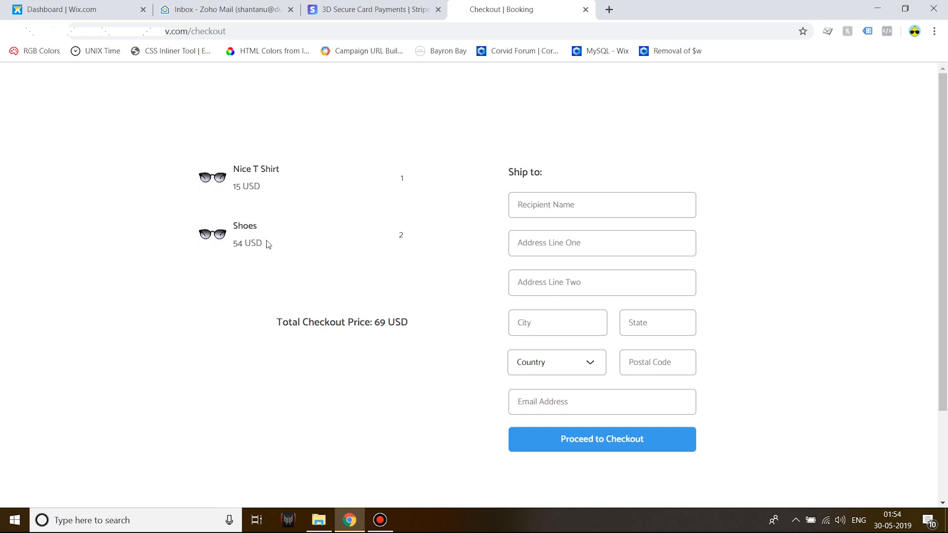
mouse_move(230, 253)
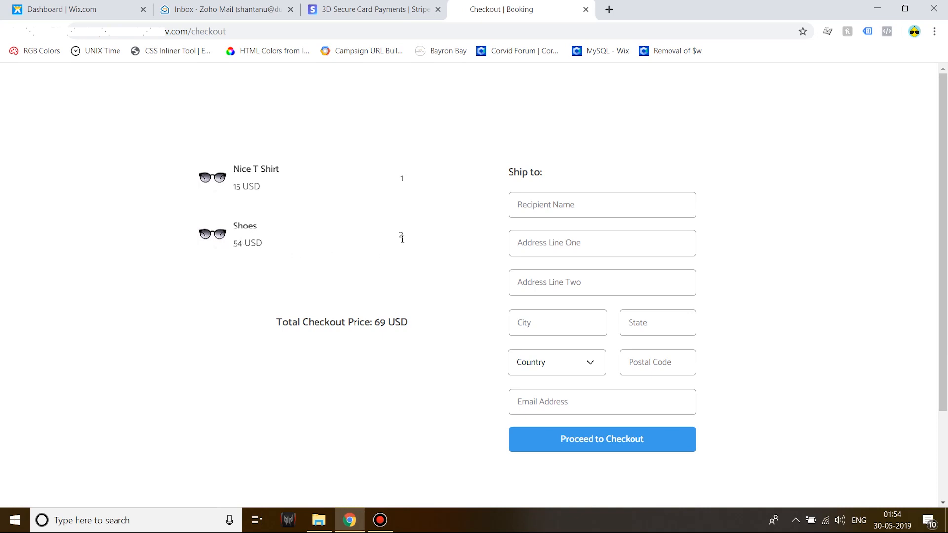
mouse_move(355, 268)
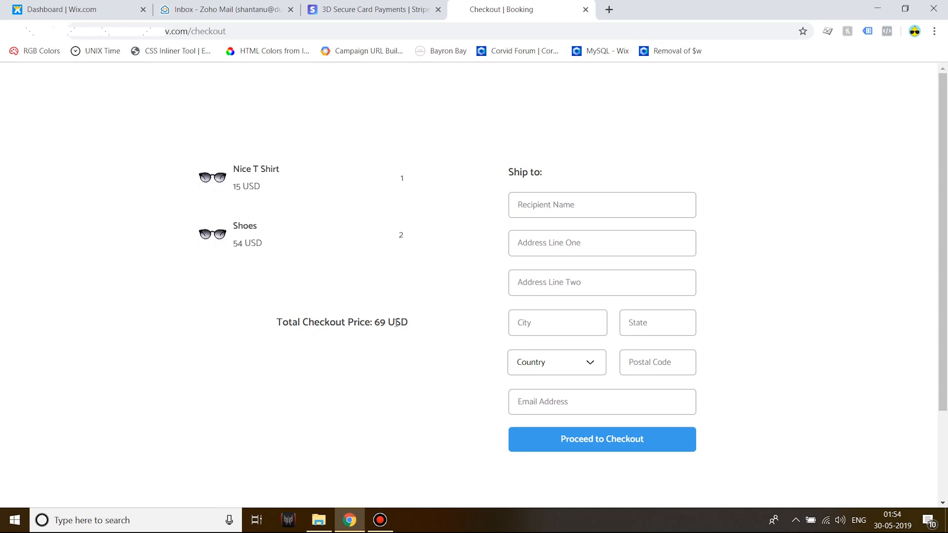
mouse_move(760, 229)
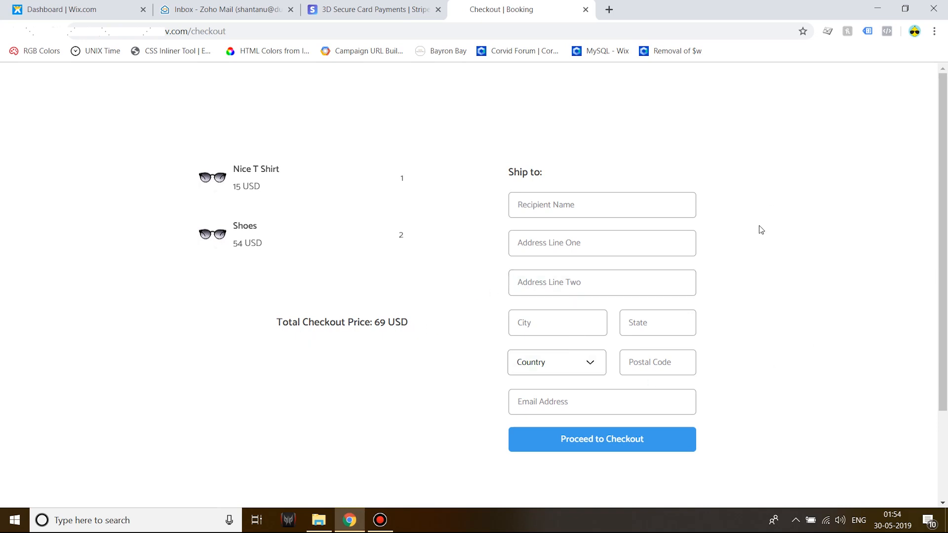
scroll("down", 3)
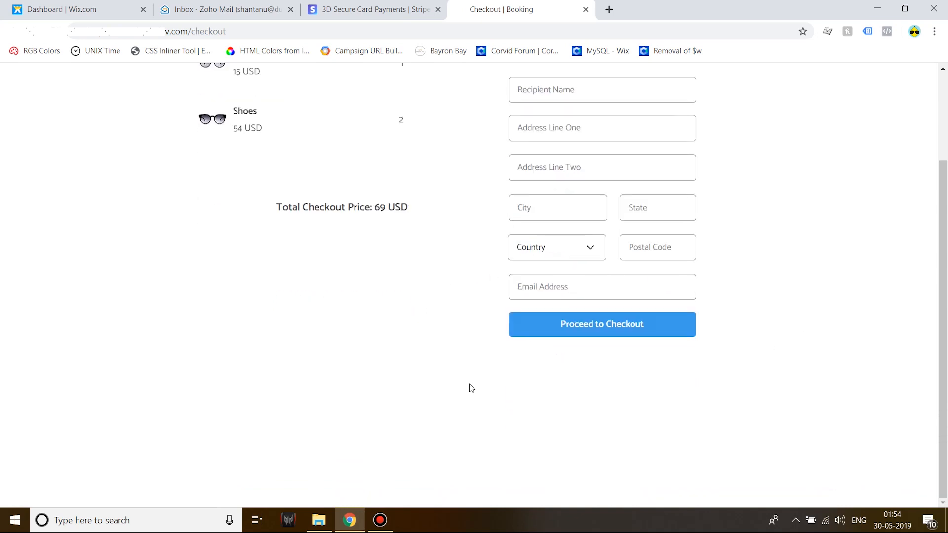
mouse_move(313, 349)
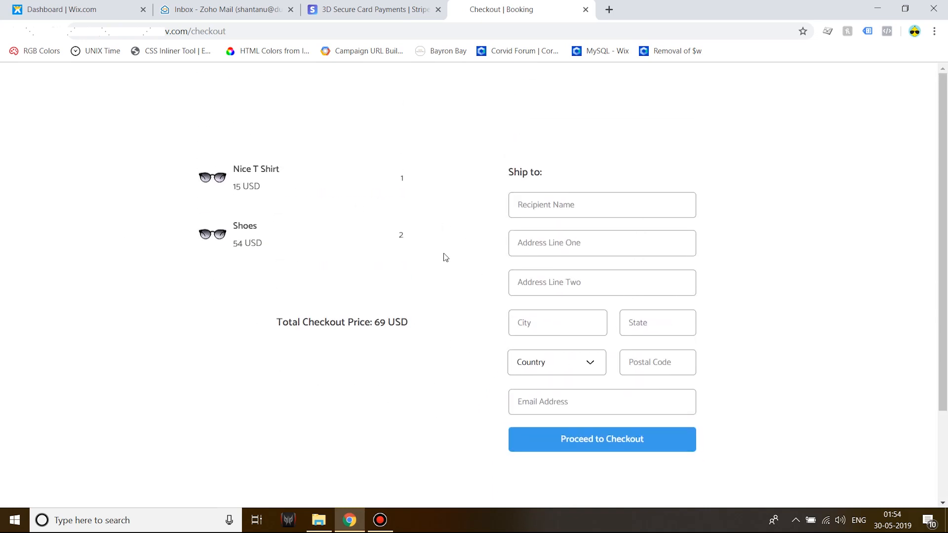
left_click(601, 438)
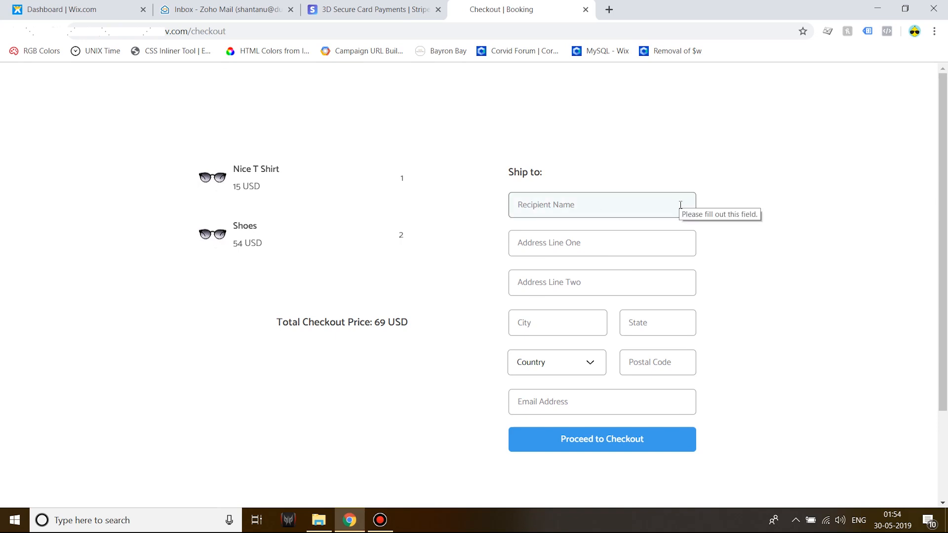
Step: Enter recipient 'Yo', address 'Youtube Street / Youtube Colony', city 'New...' and state California
left_click(602, 204)
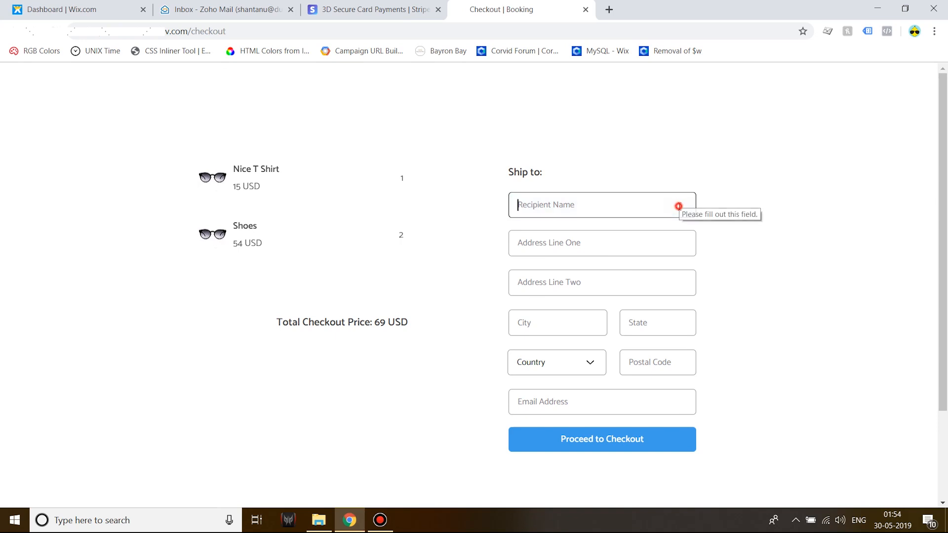
type("Youtube Testing Gu")
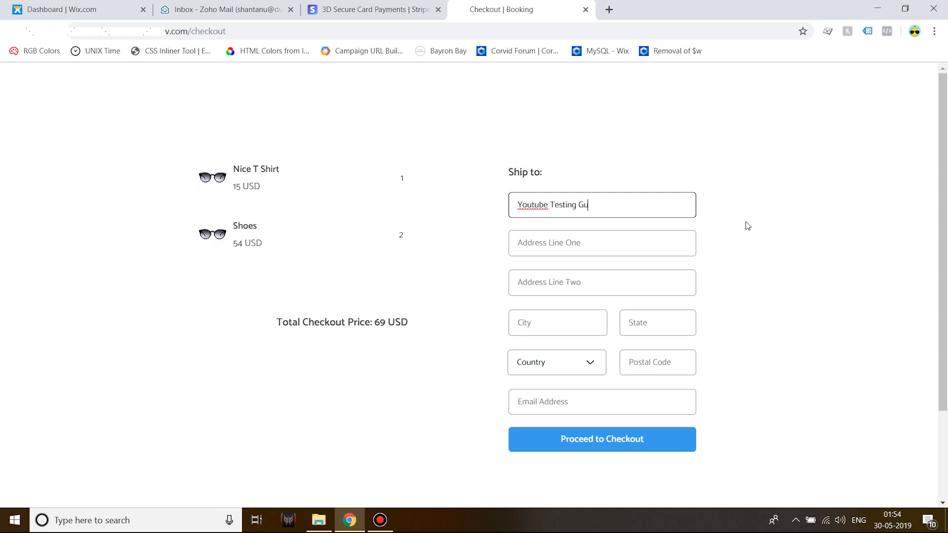
left_click(601, 243)
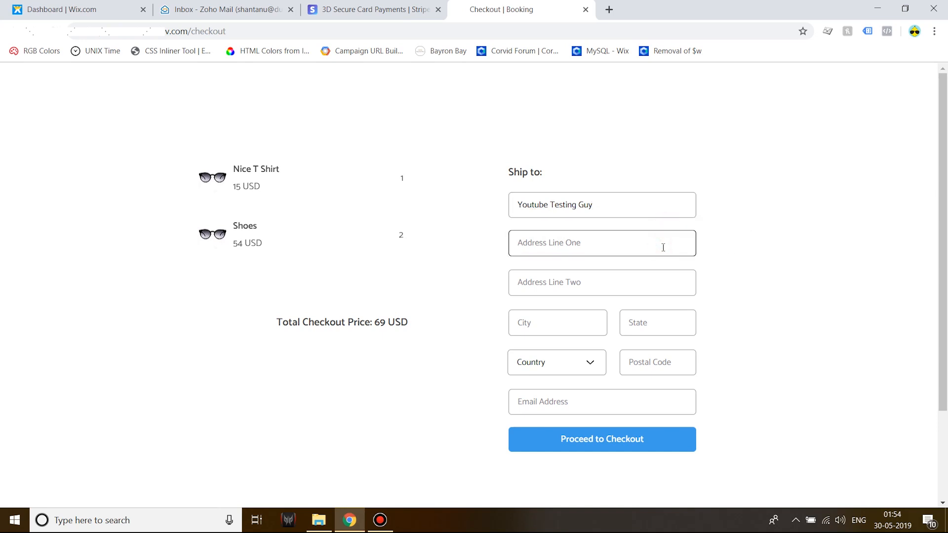
type("Y")
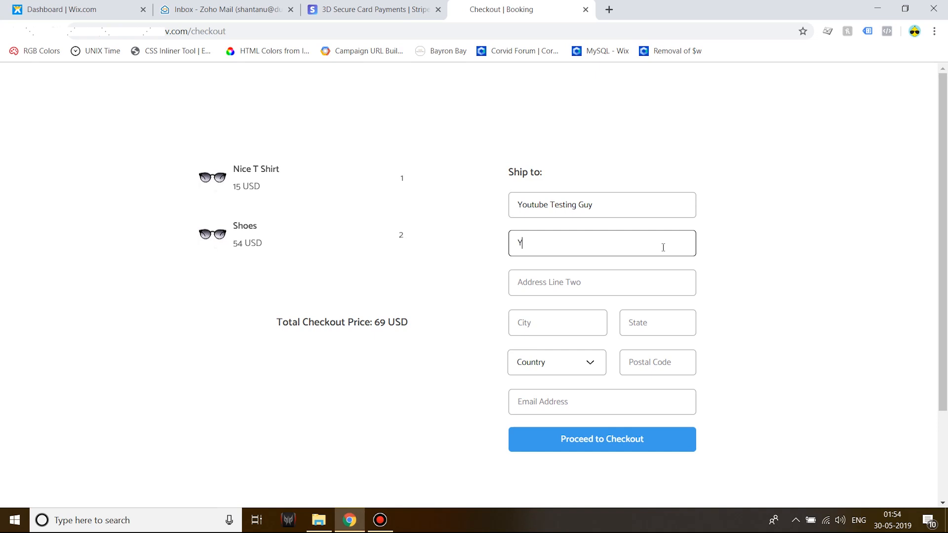
type("outube Street One")
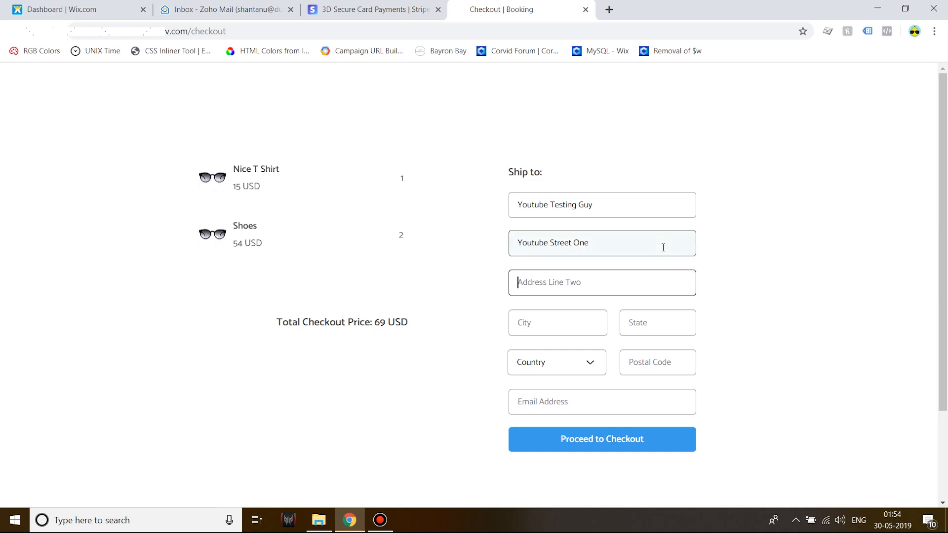
type("Youtube")
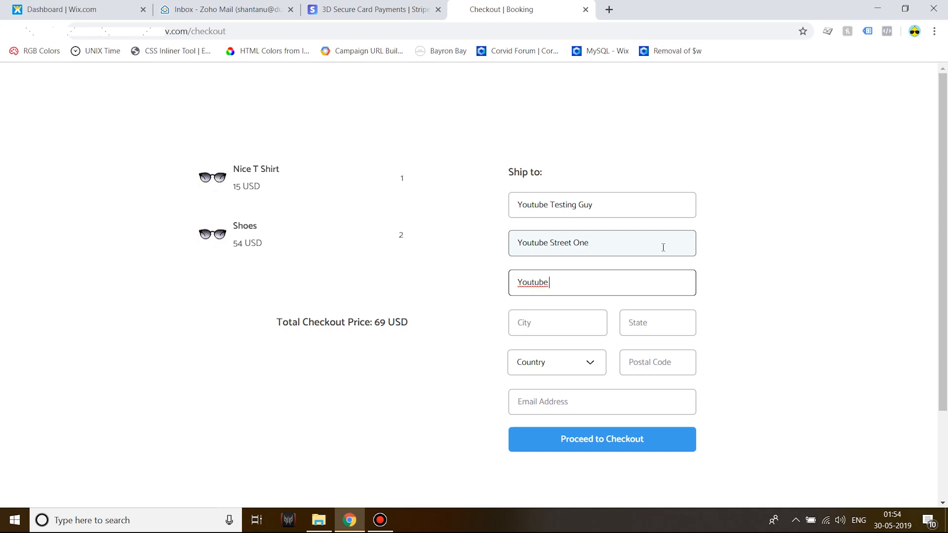
type("Colony")
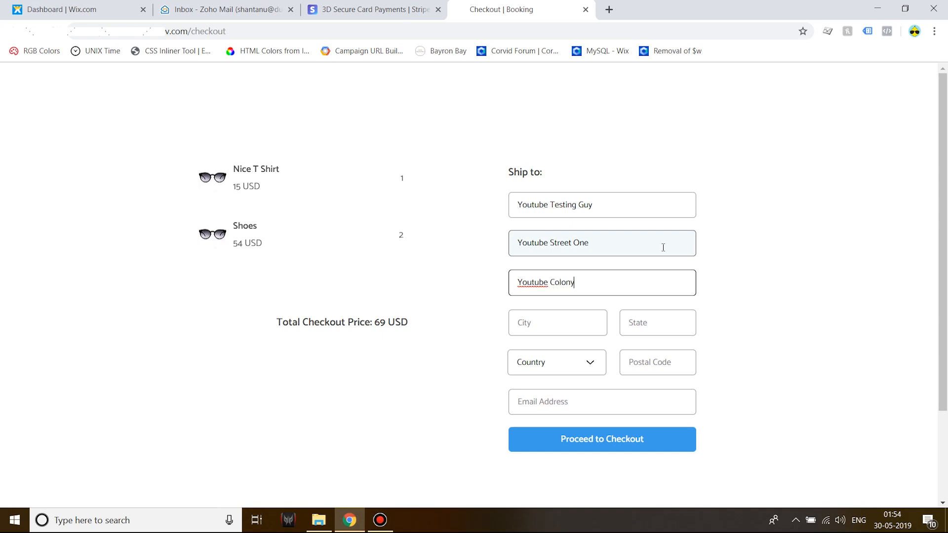
left_click(557, 322)
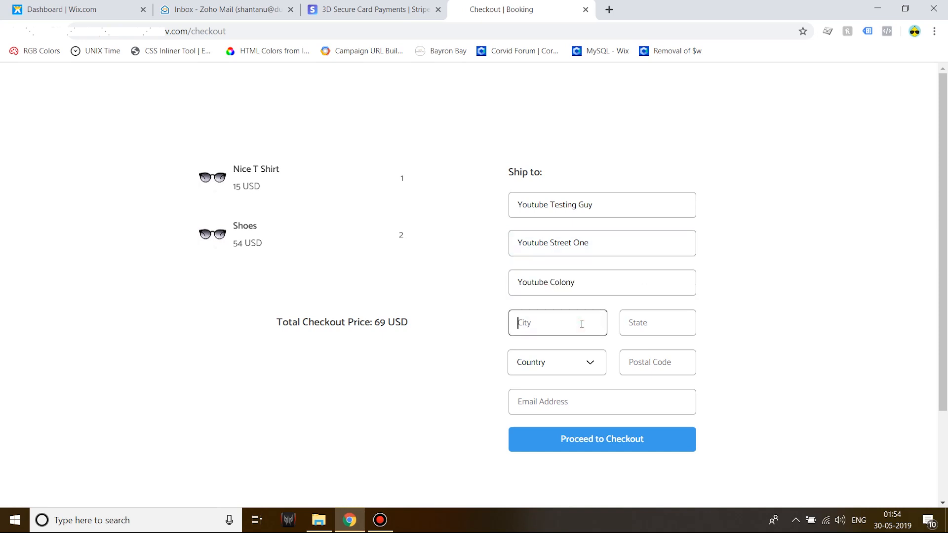
type("New York")
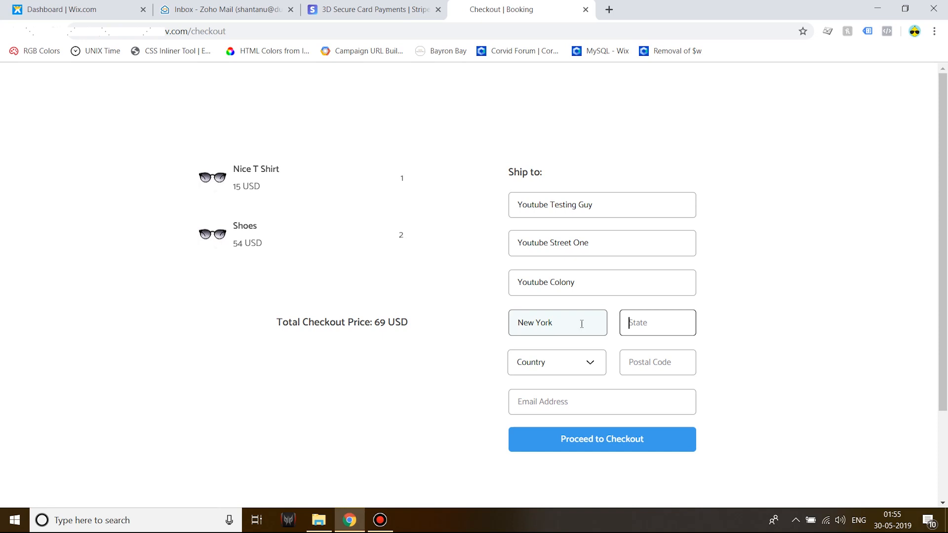
type("California")
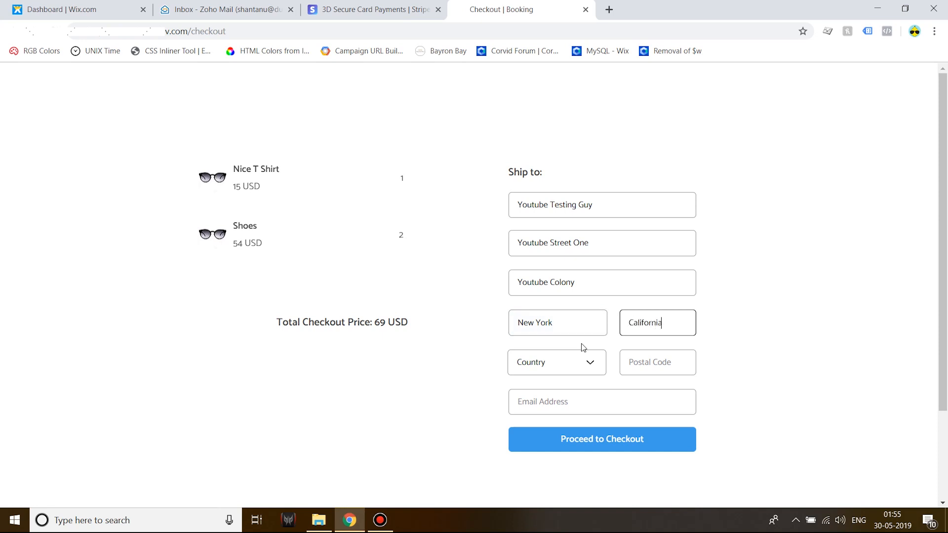
Step: Set country Canada, postal code 831001 and the email, then submit the shipping details
left_click(556, 363)
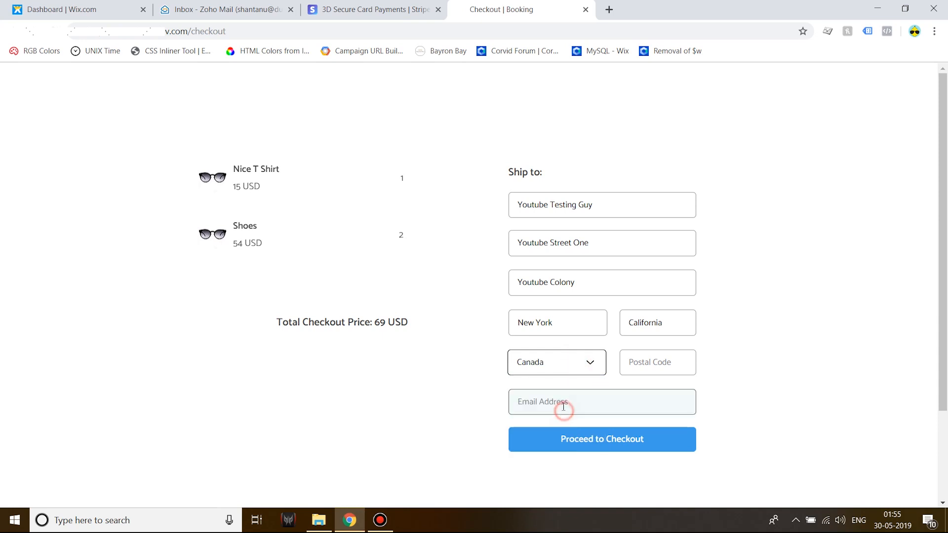
type("8")
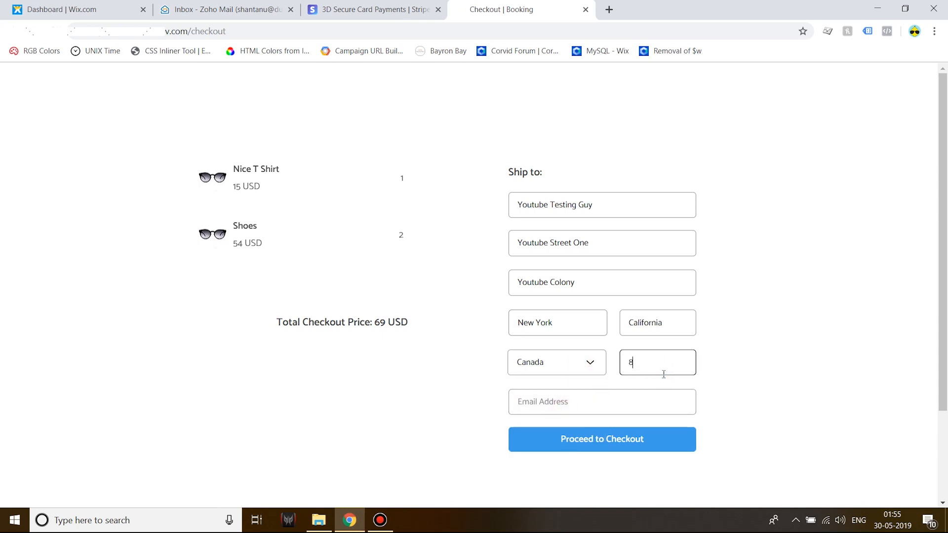
type("31001")
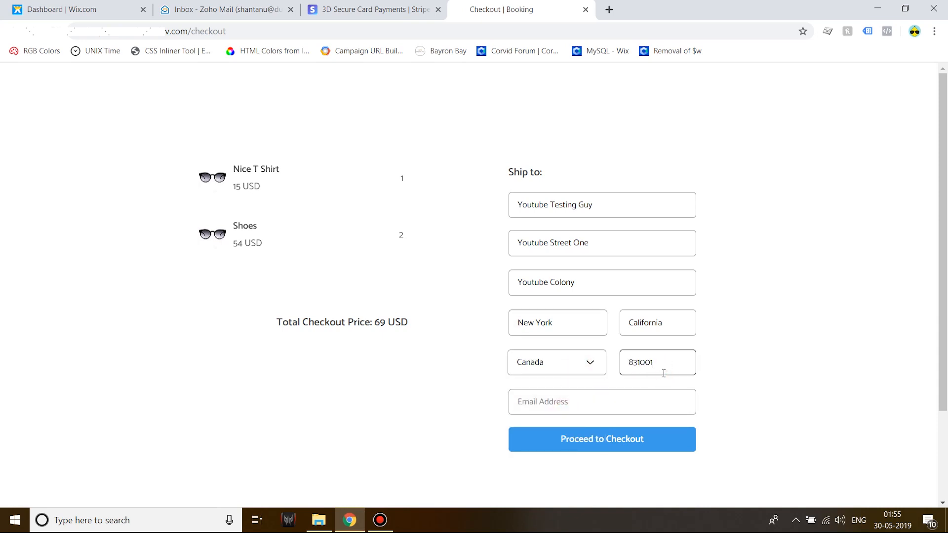
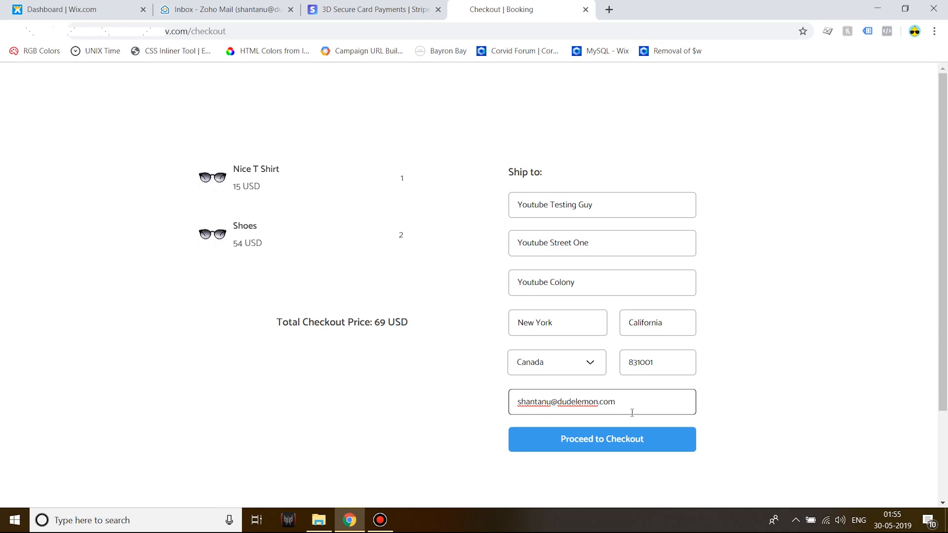
left_click(601, 438)
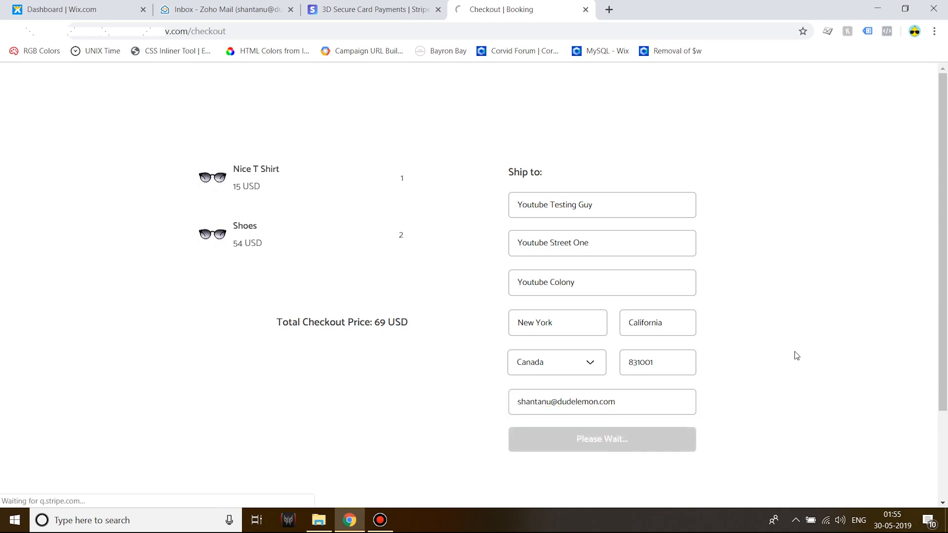
left_click(601, 439)
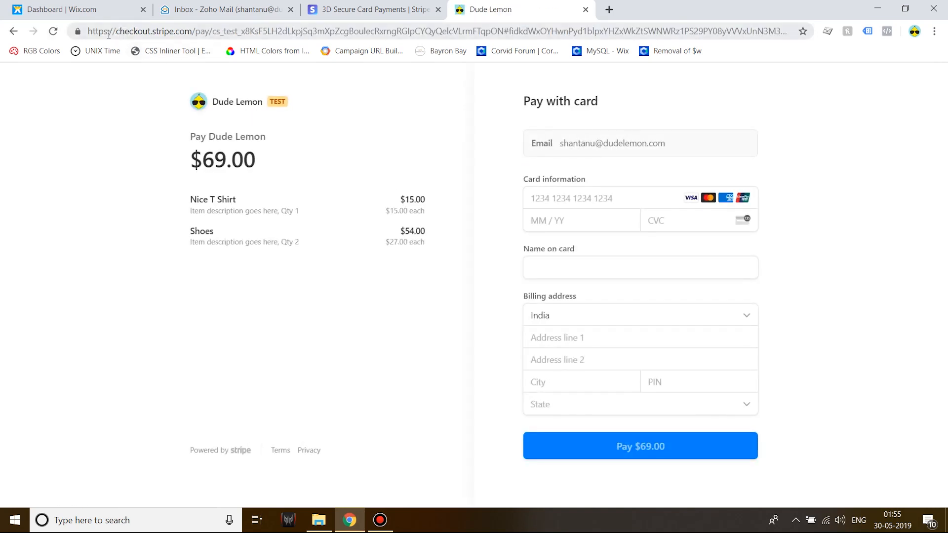
left_click(423, 31)
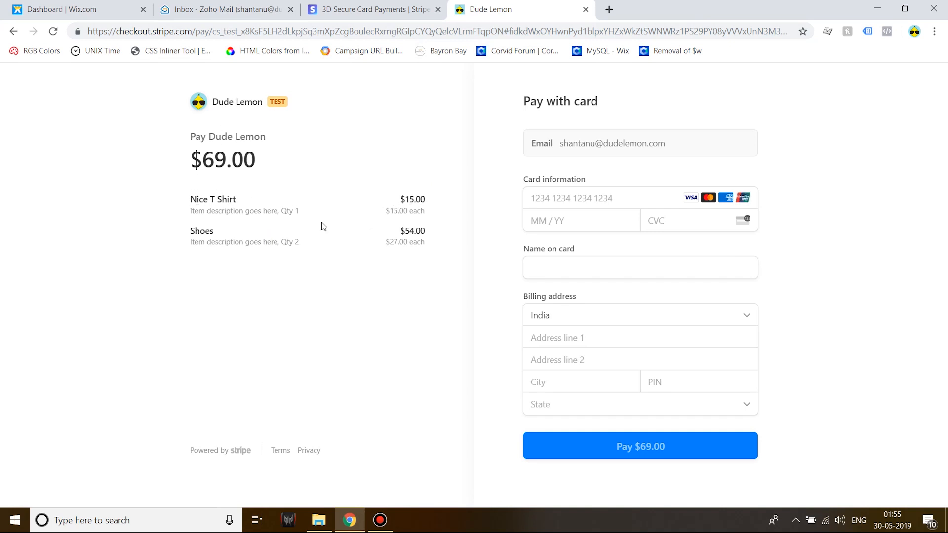
mouse_move(378, 249)
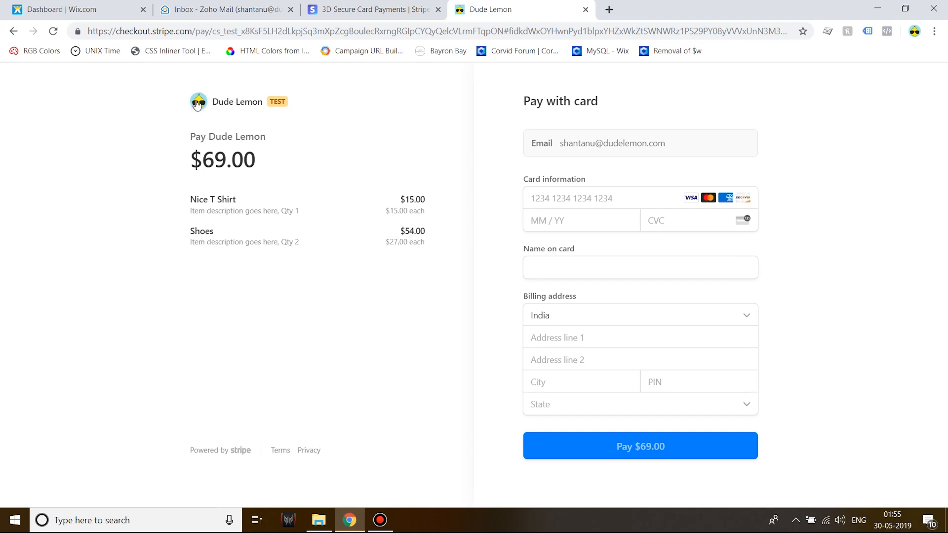
mouse_move(277, 139)
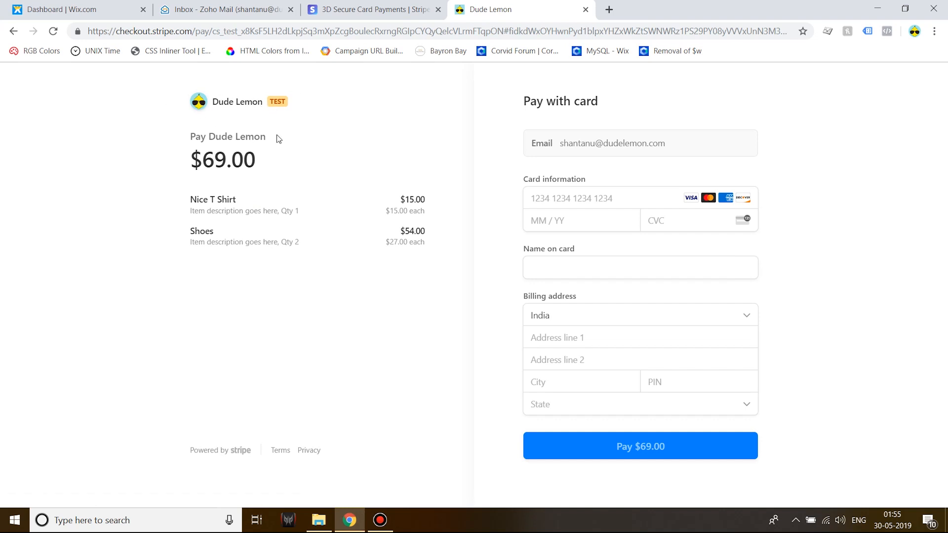
mouse_move(329, 160)
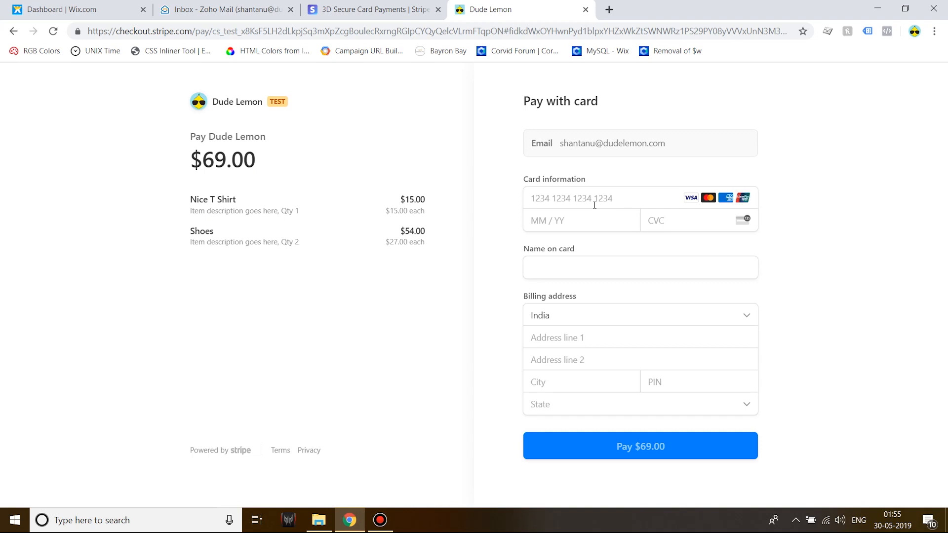
left_click(368, 9)
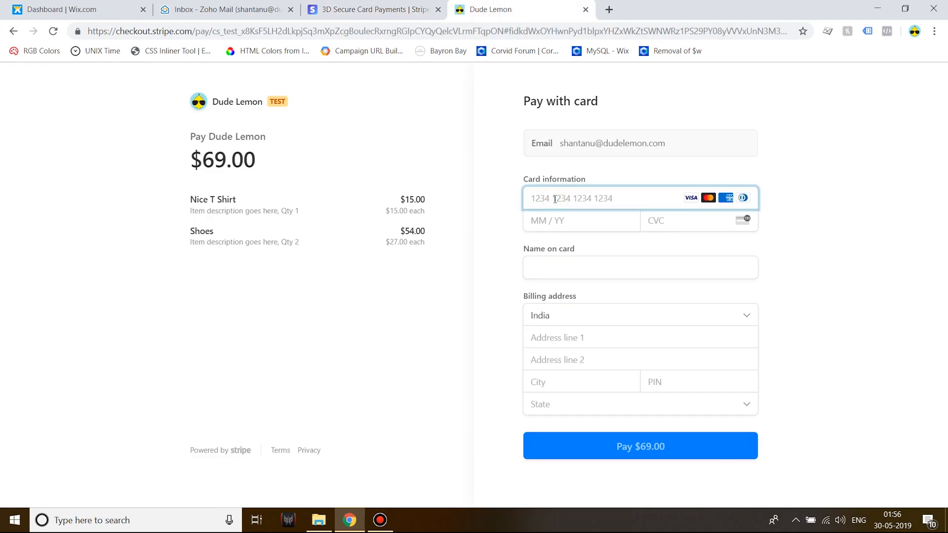
type("4000000000")
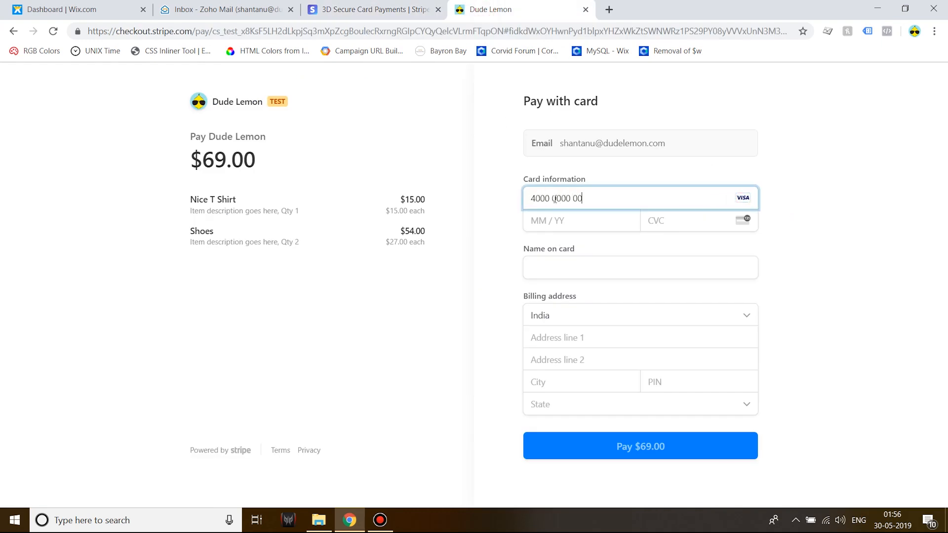
type("0000 322")
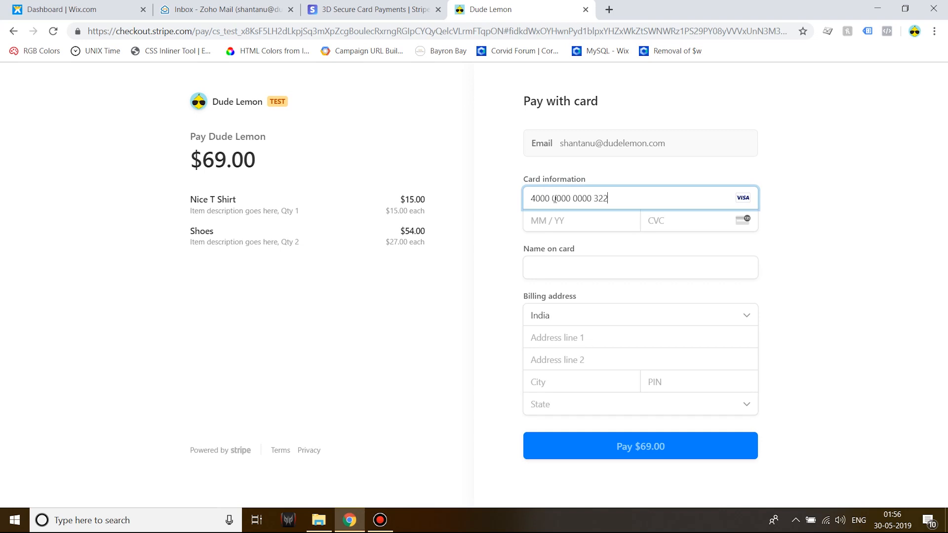
type("0821")
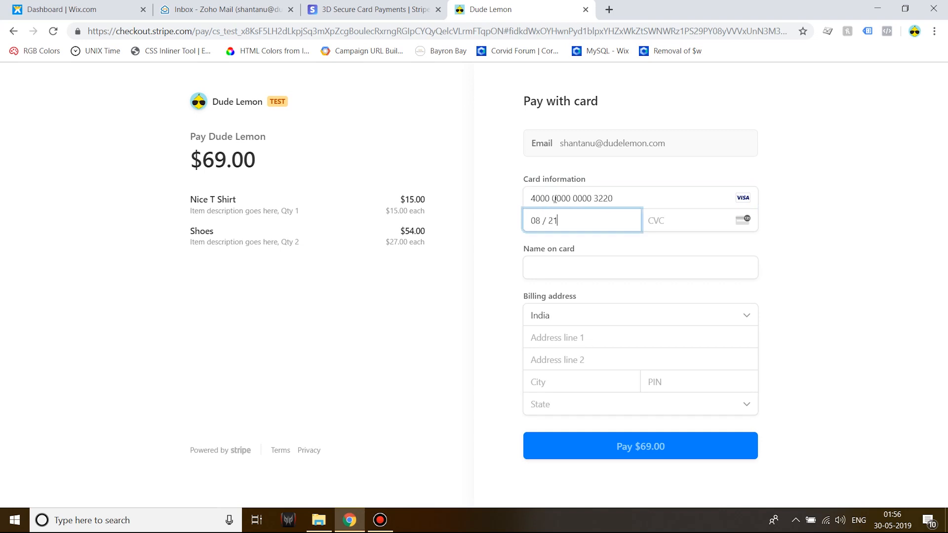
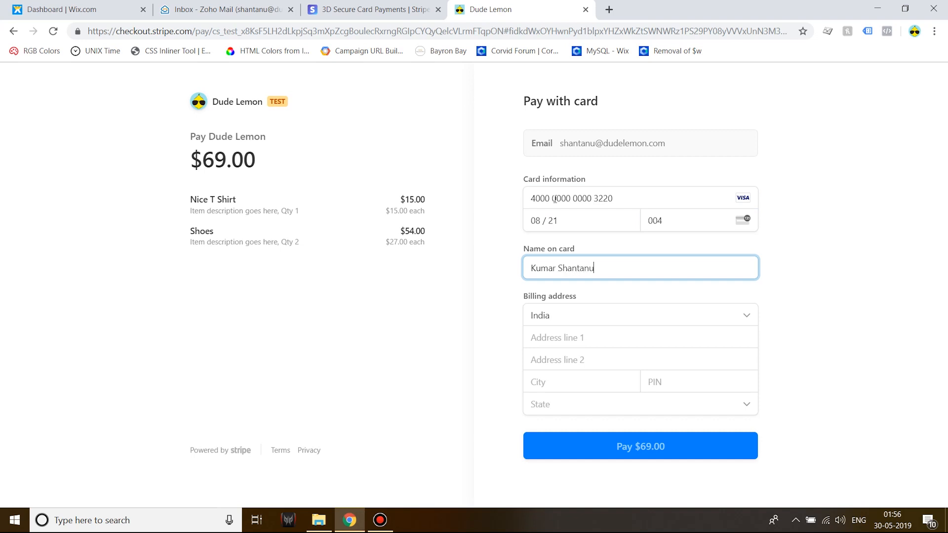
Step: Fill the Indian billing address 'Penny Street', postal code 773045 and state Andhra Pradesh
left_click(640, 337)
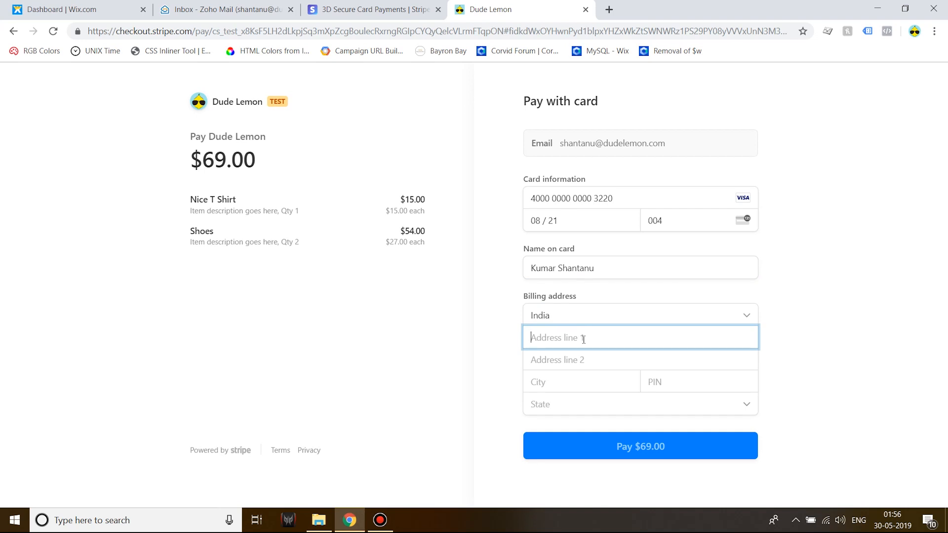
type("$$")
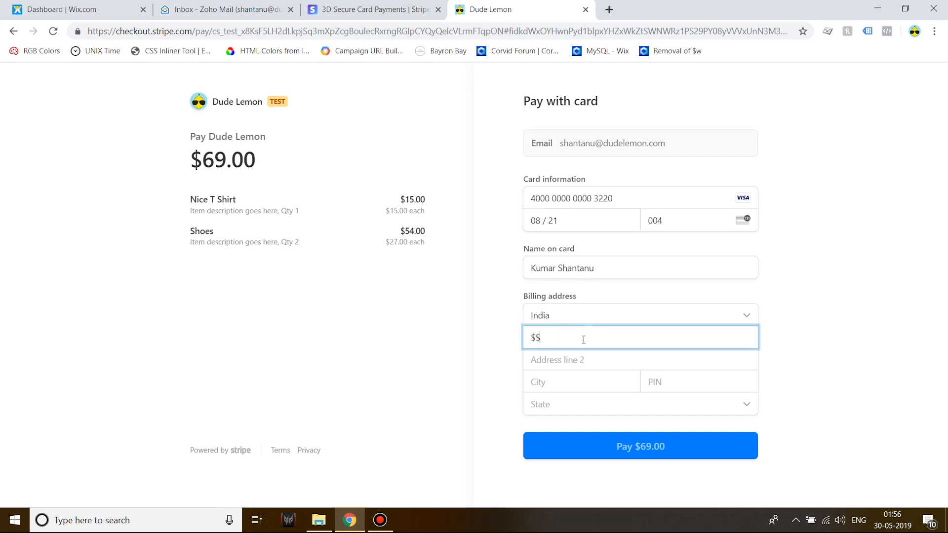
type("Penn")
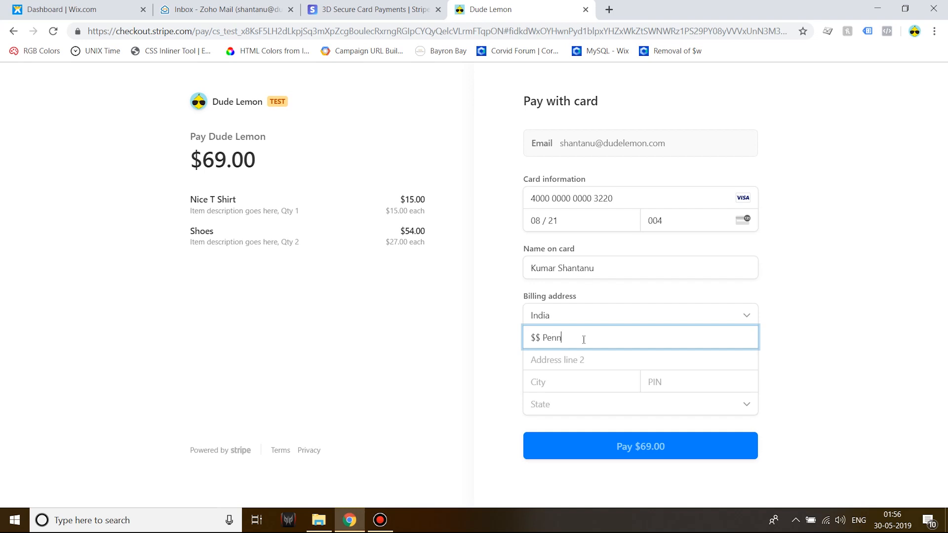
type("y Street")
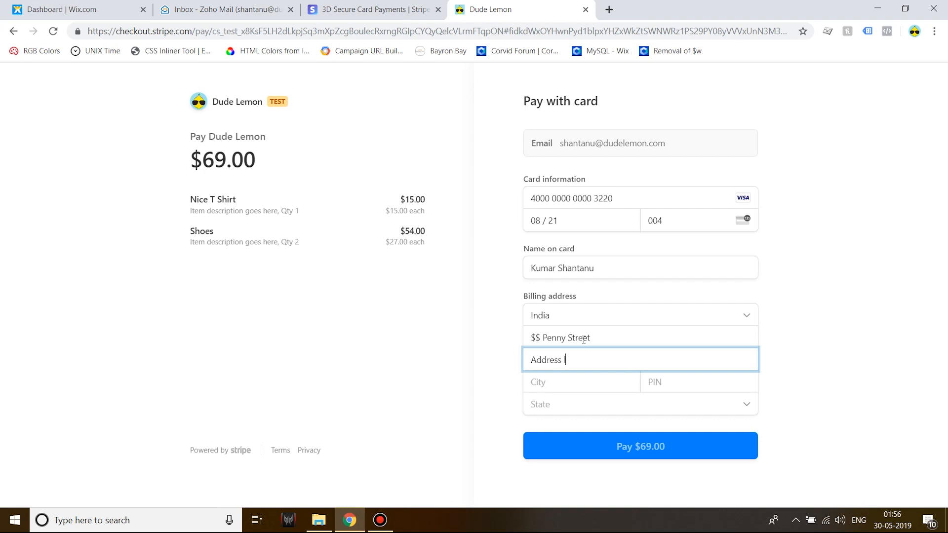
type("In")
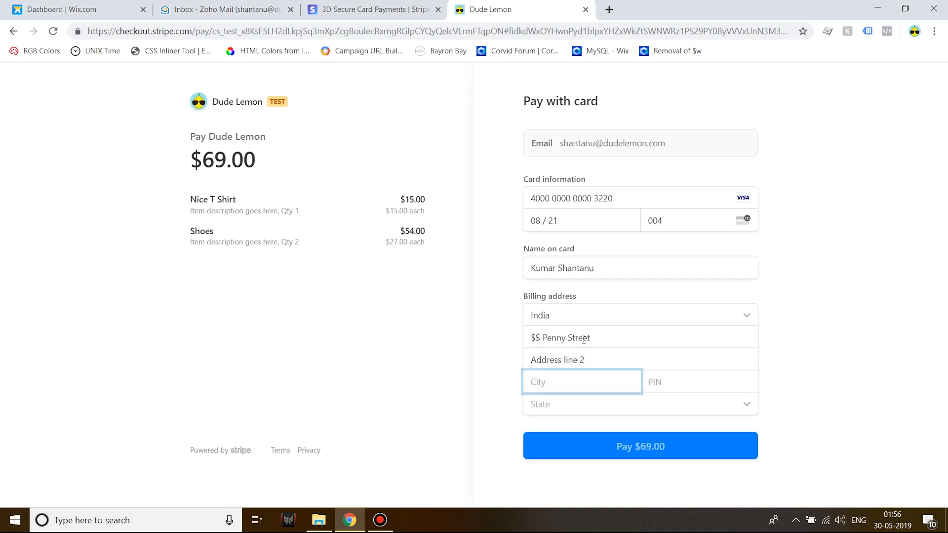
left_click(697, 382)
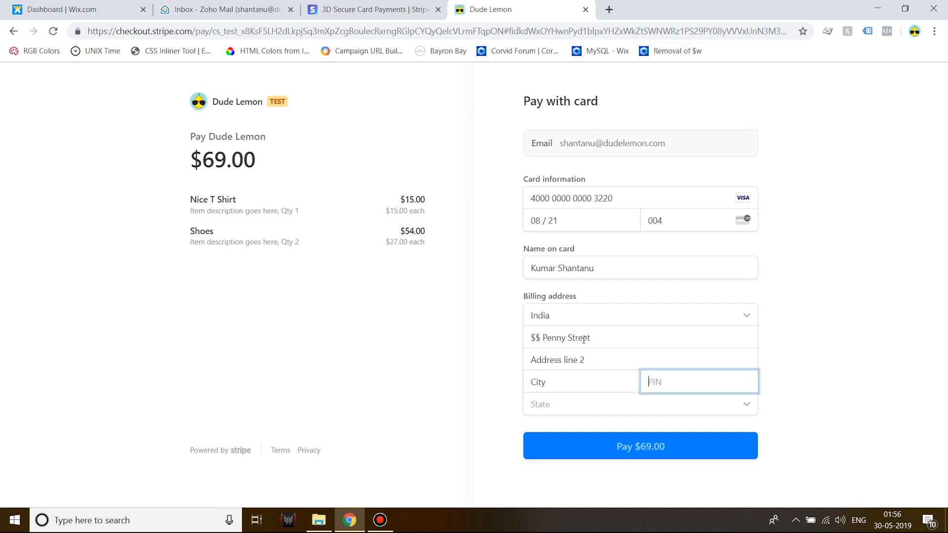
type("773045")
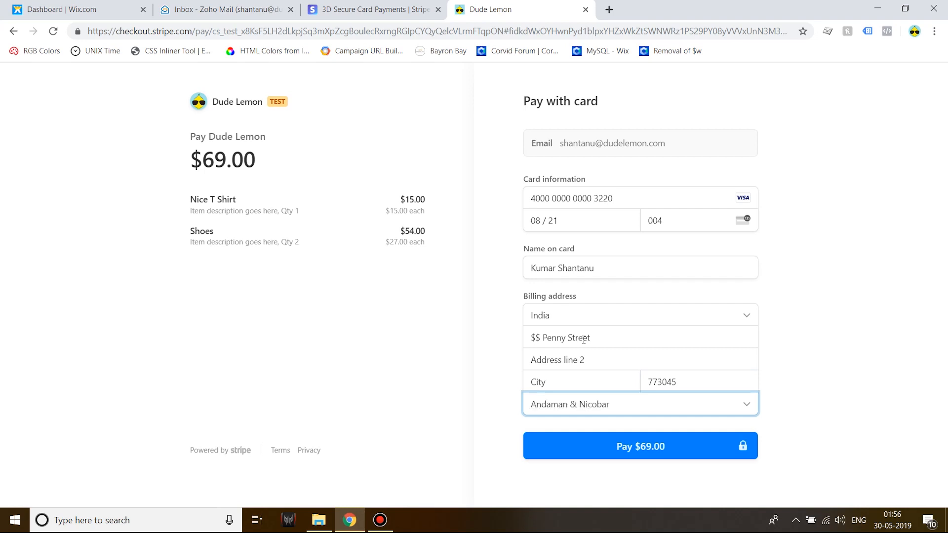
left_click(639, 404)
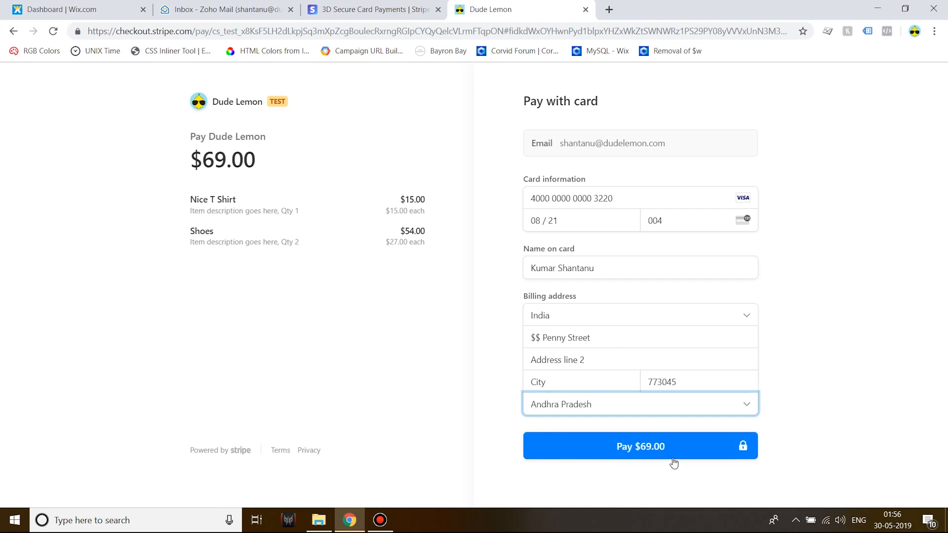
Step: Pay $69.00 and authorize the payment on the 3D Secure 2 test page
left_click(640, 447)
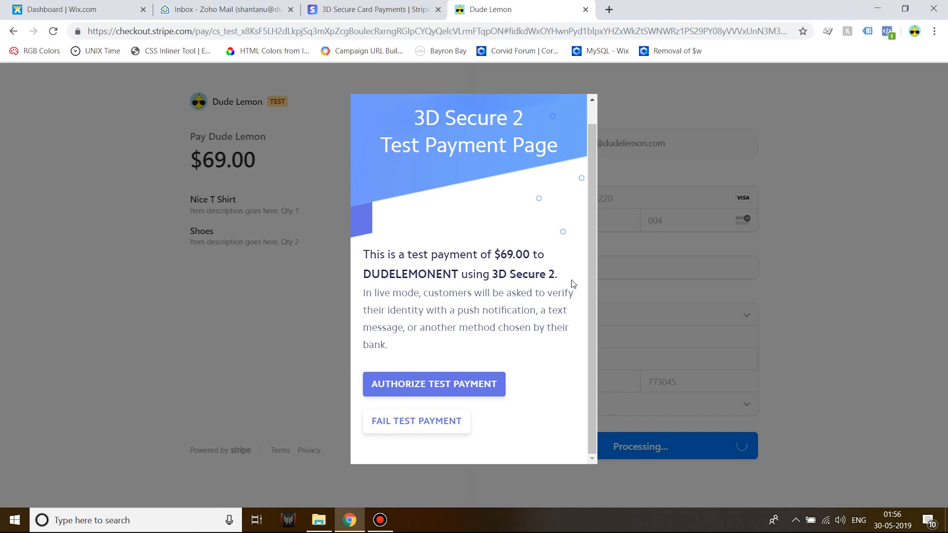
mouse_move(567, 276)
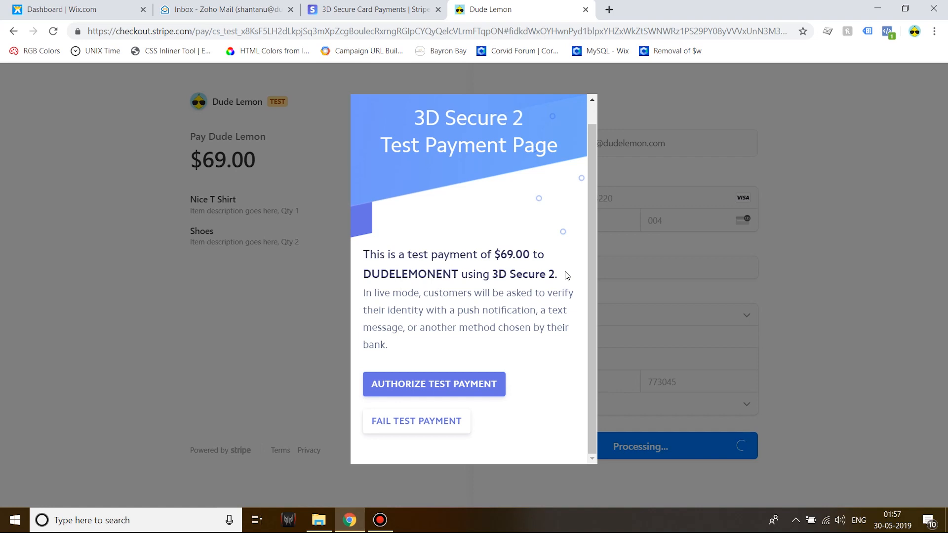
mouse_move(496, 183)
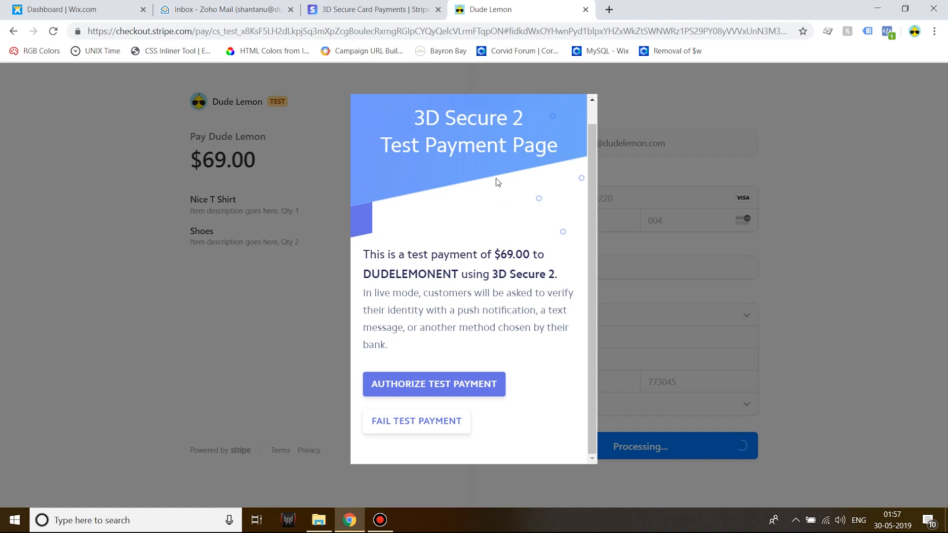
mouse_move(523, 373)
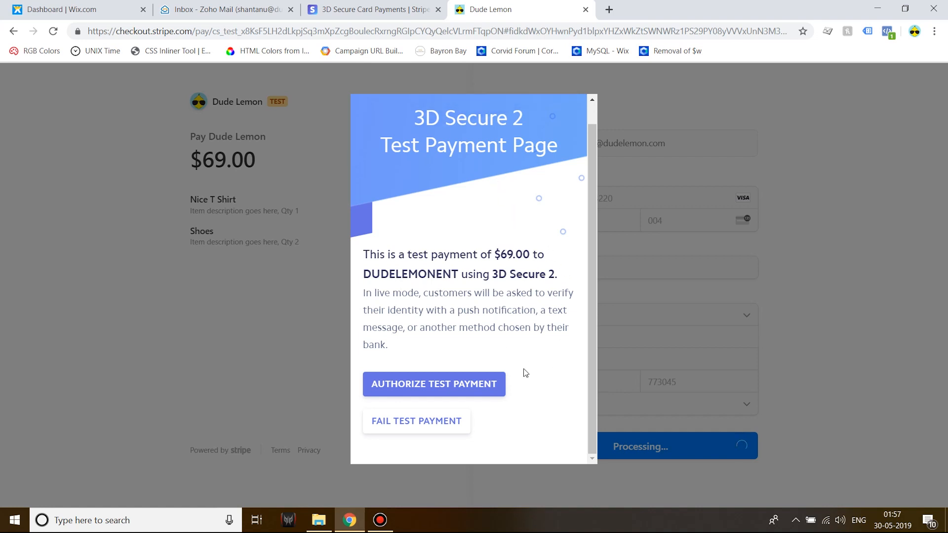
left_click(434, 384)
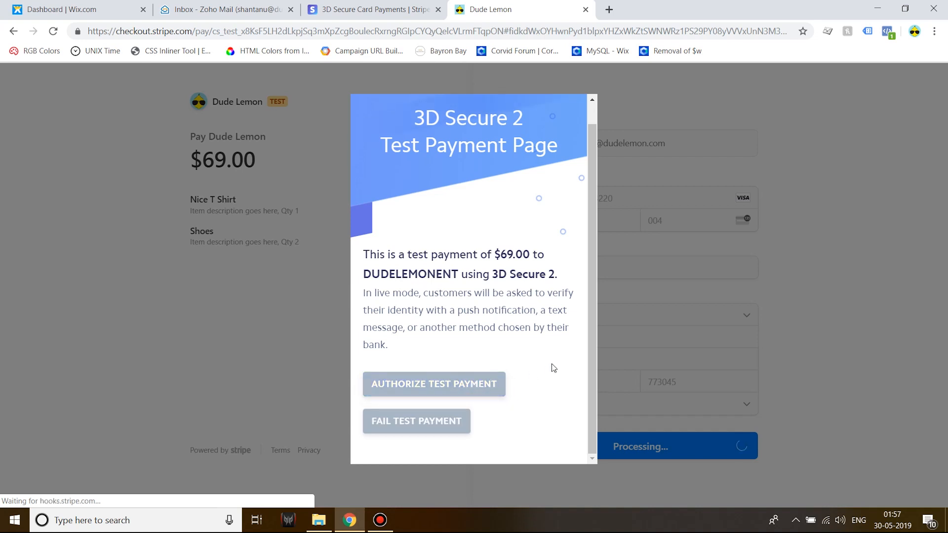
left_click(433, 384)
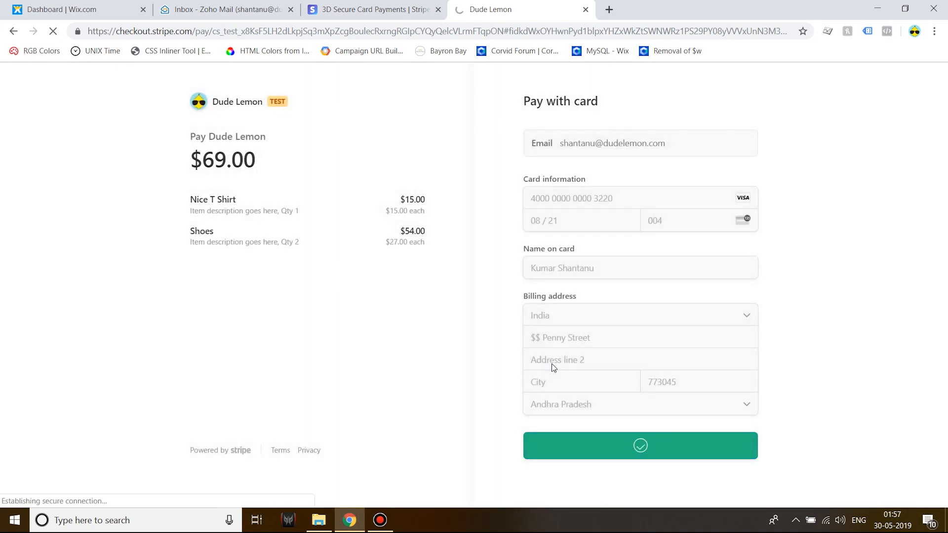
Step: Land on the ORDER SUCCESSFUL page and return to the Wix dashboard's Database Collections
left_click(640, 445)
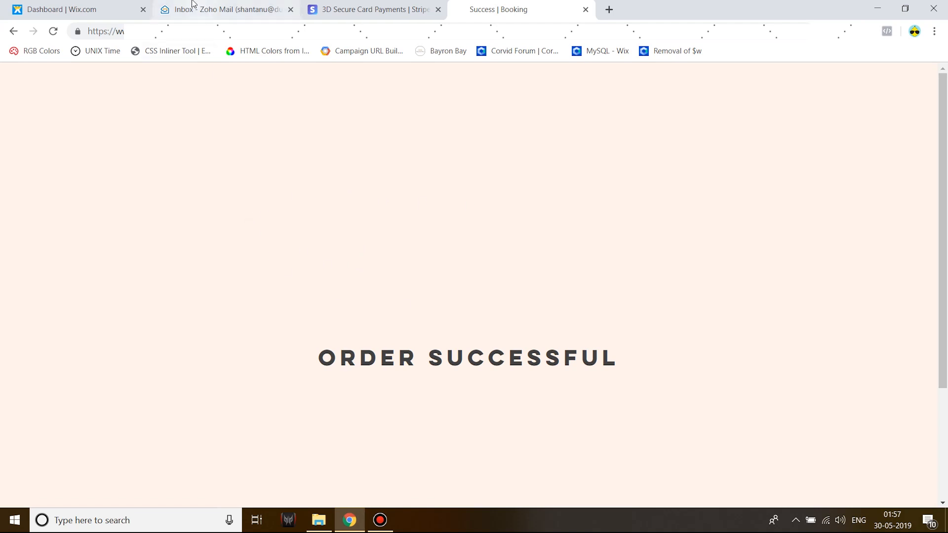
left_click(66, 9)
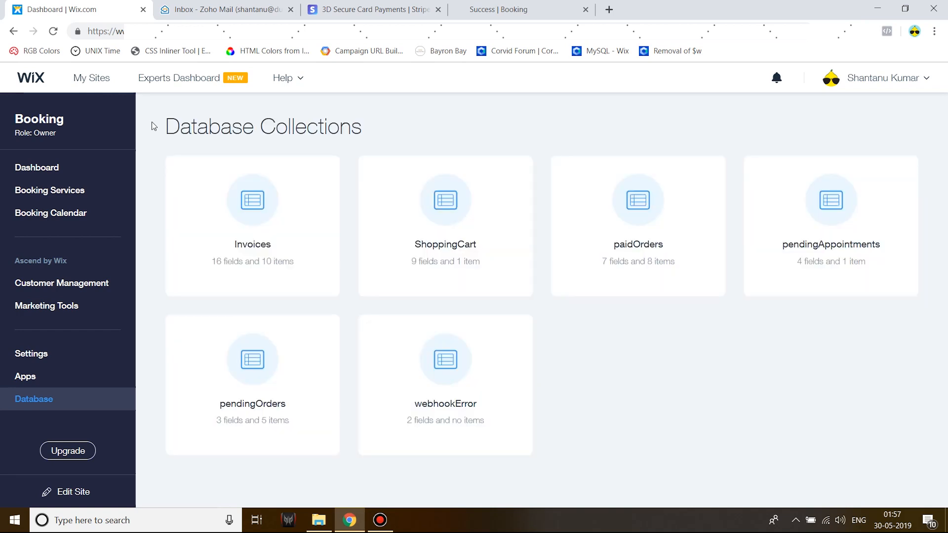
mouse_move(120, 239)
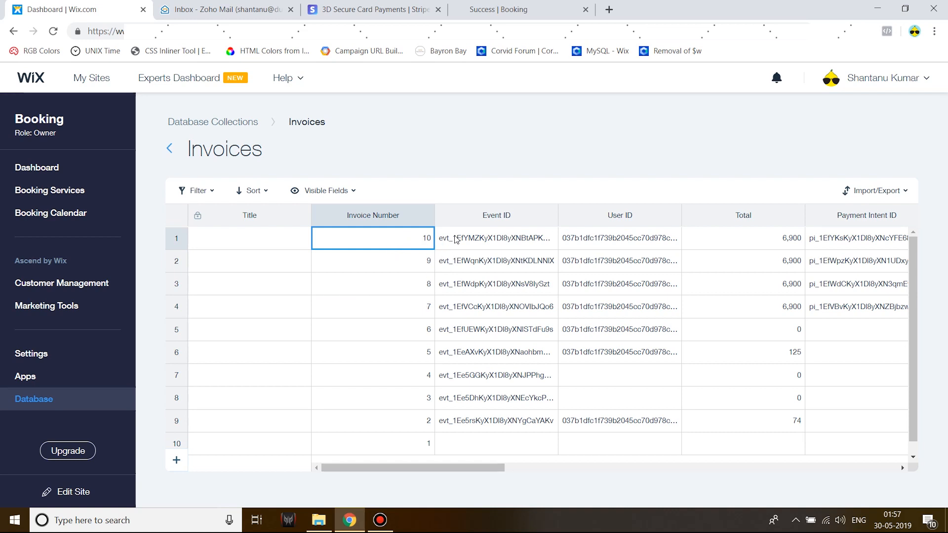
left_click(496, 238)
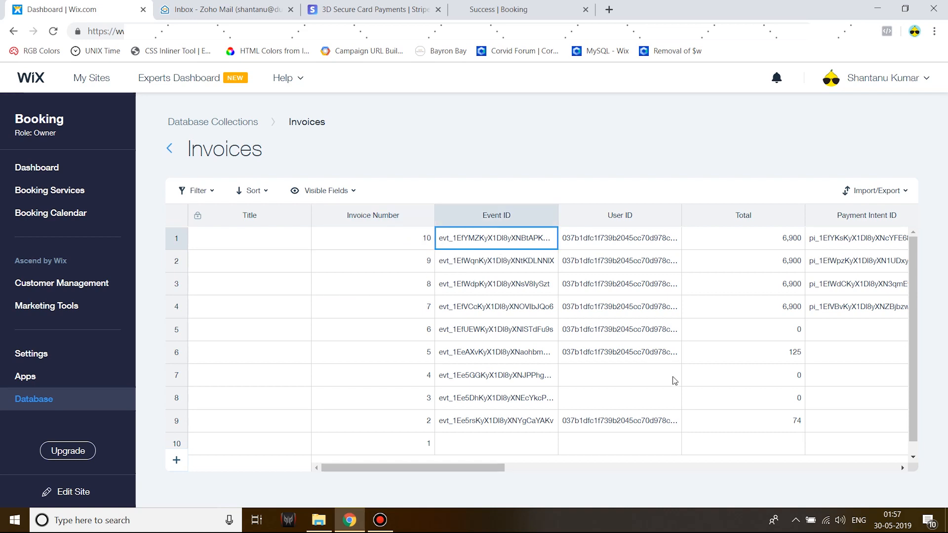
left_click(618, 237)
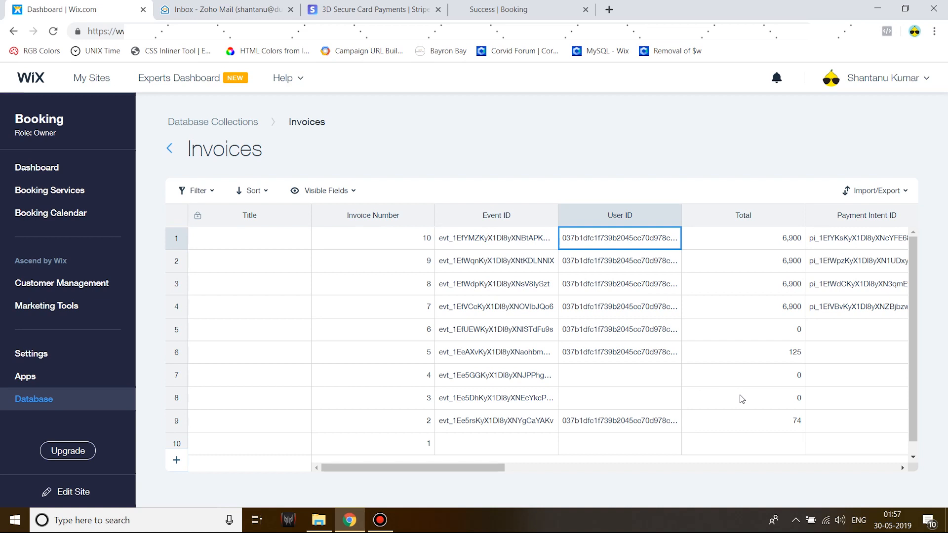
left_click(742, 238)
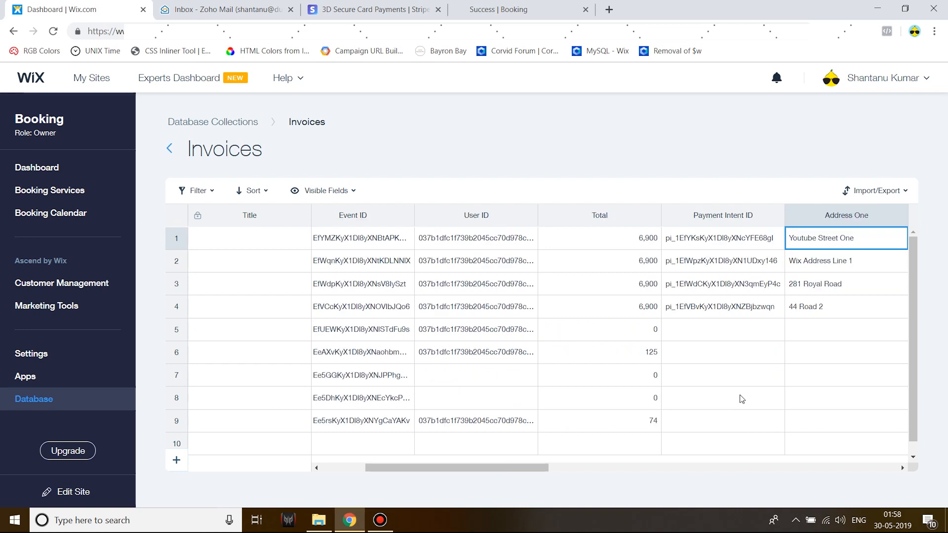
scroll("right", 3)
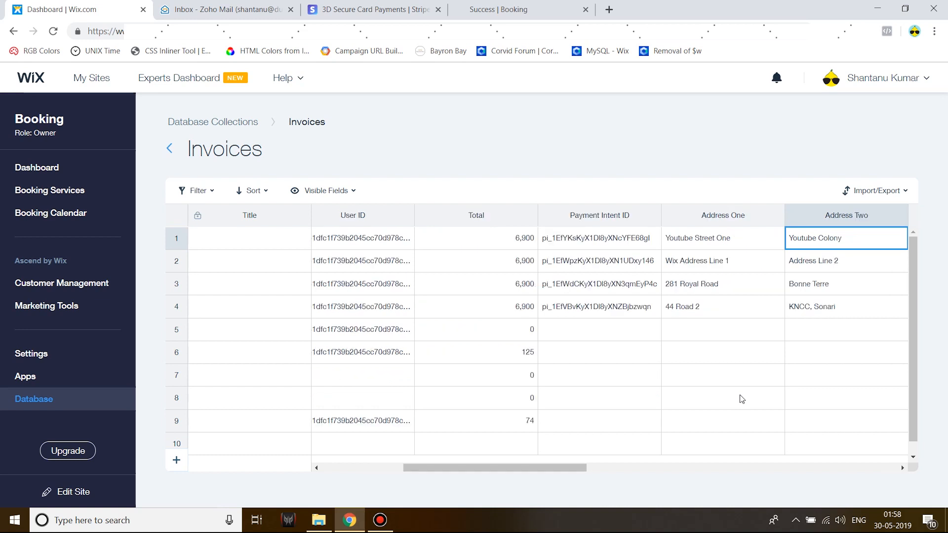
scroll("right", 3)
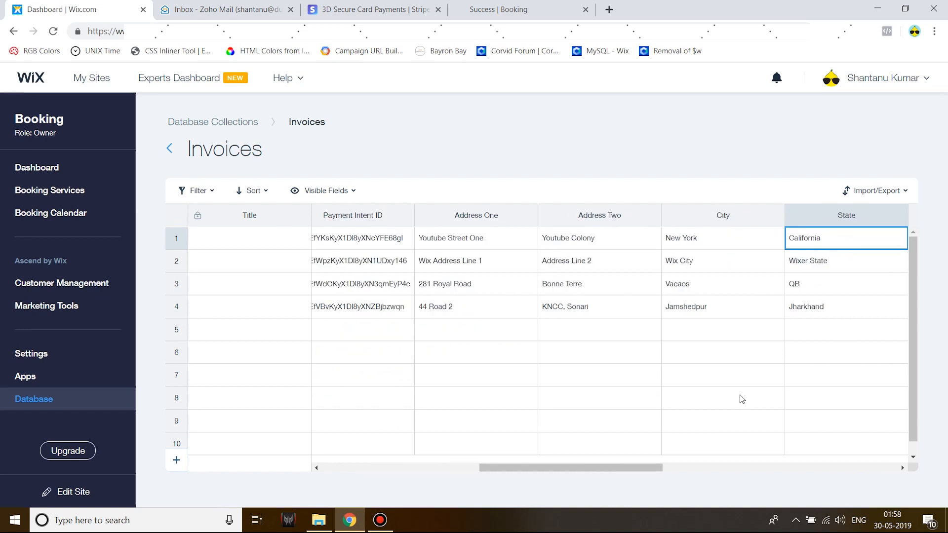
scroll("right", 3)
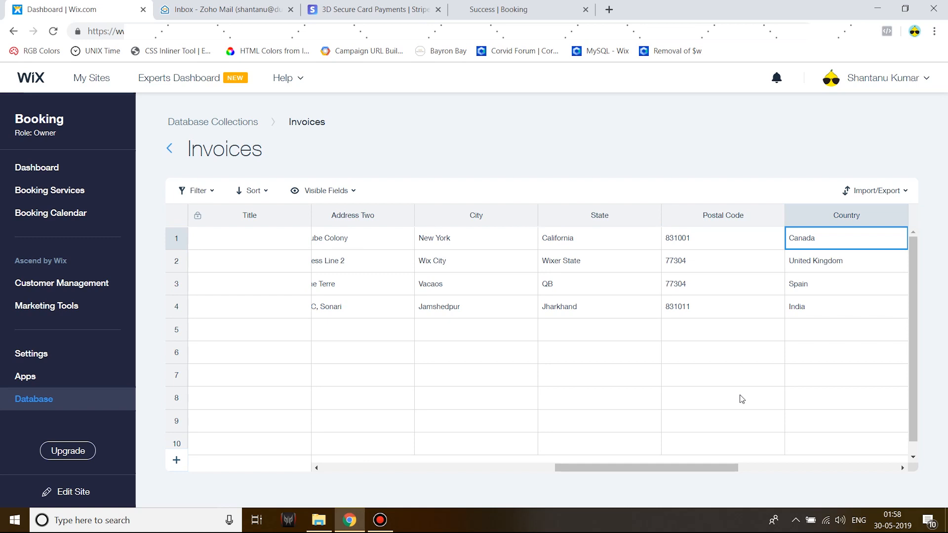
scroll("right", 3)
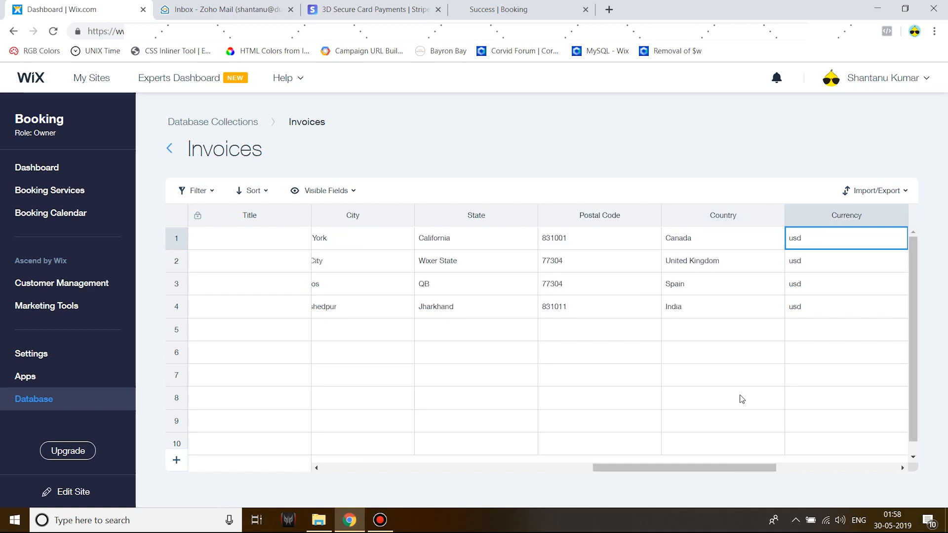
scroll("right", 3)
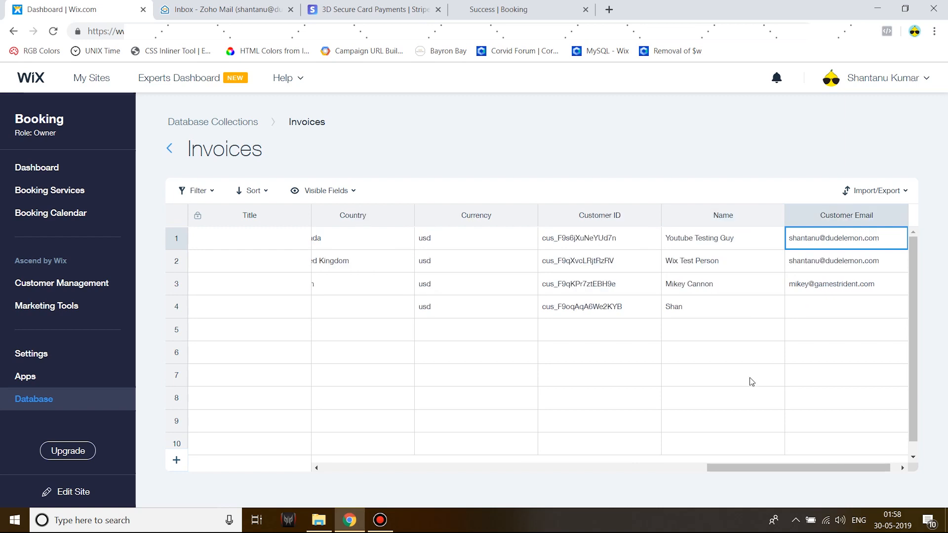
mouse_move(742, 376)
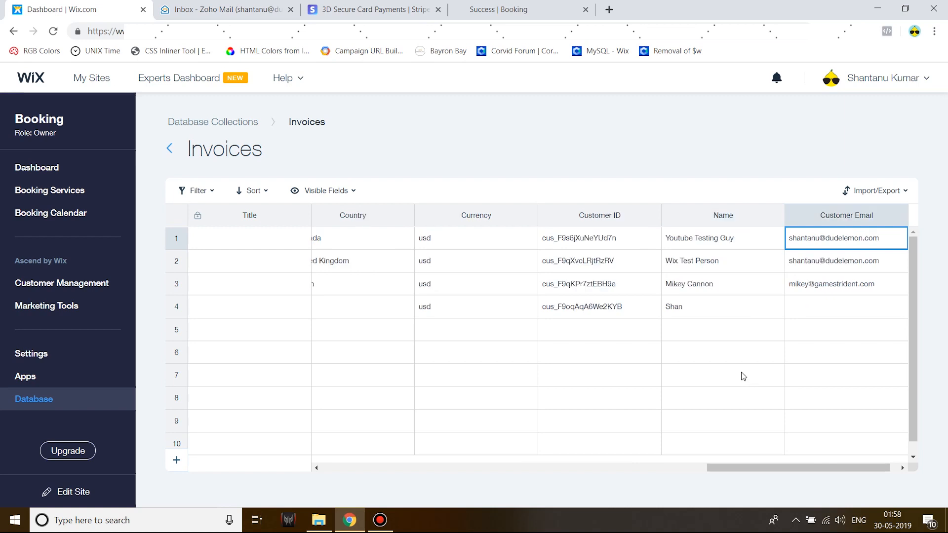